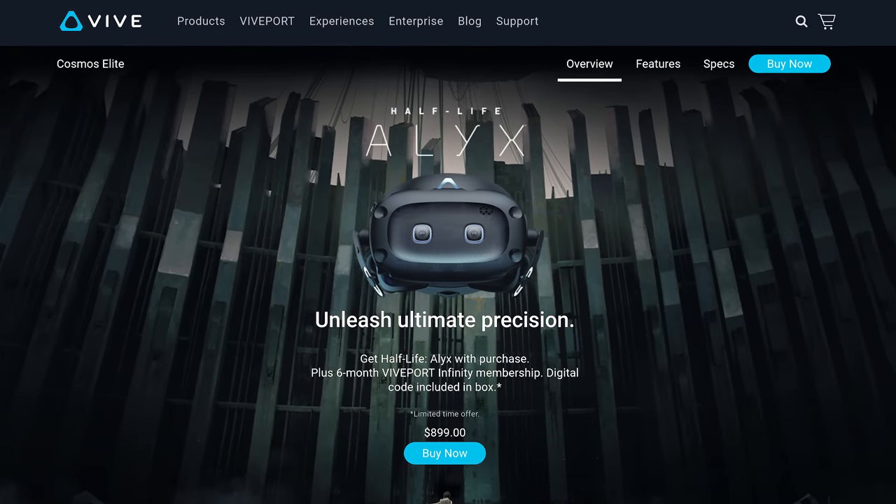
scroll(down, 3)
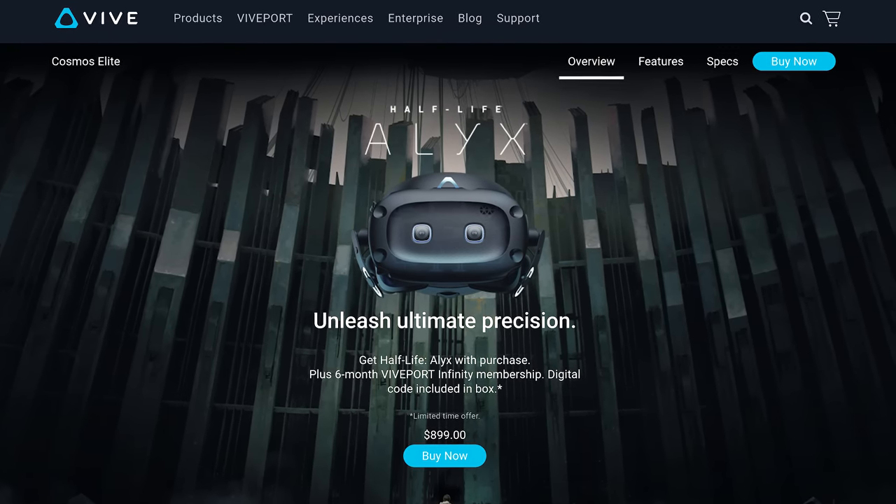